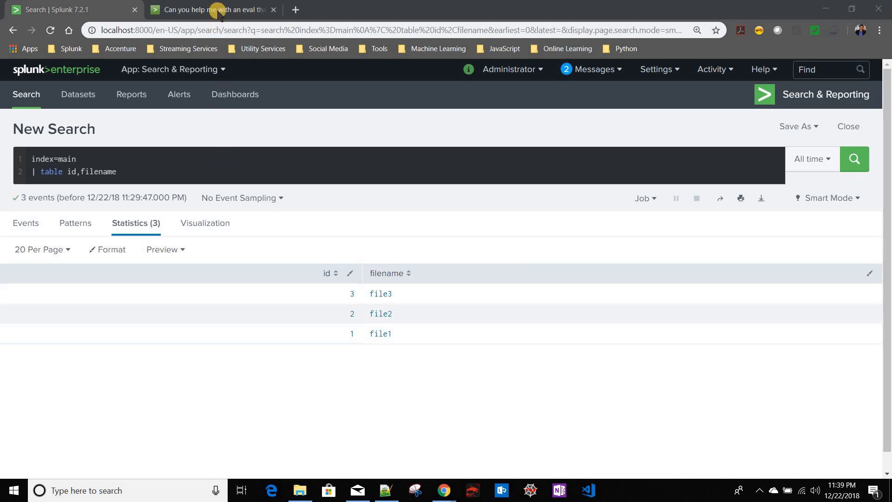
Read the forum question about eval conditions, then return to the Splunk search.
left_click(211, 10)
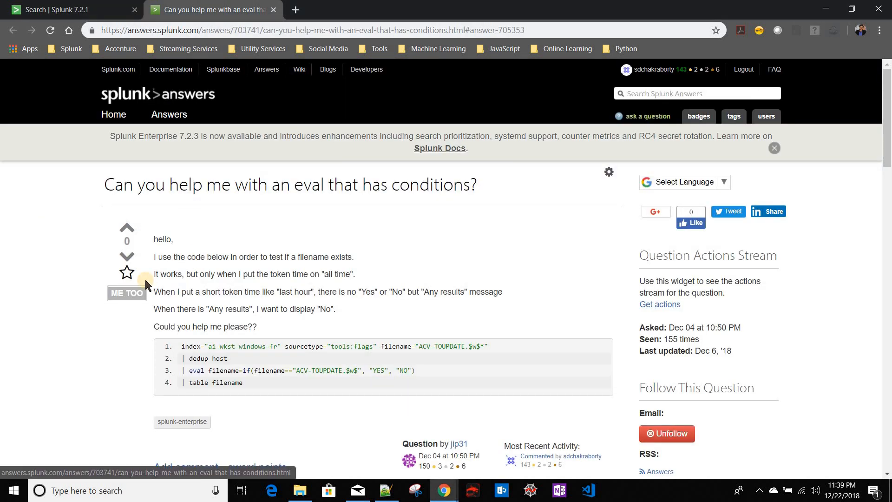
scroll("down", 3)
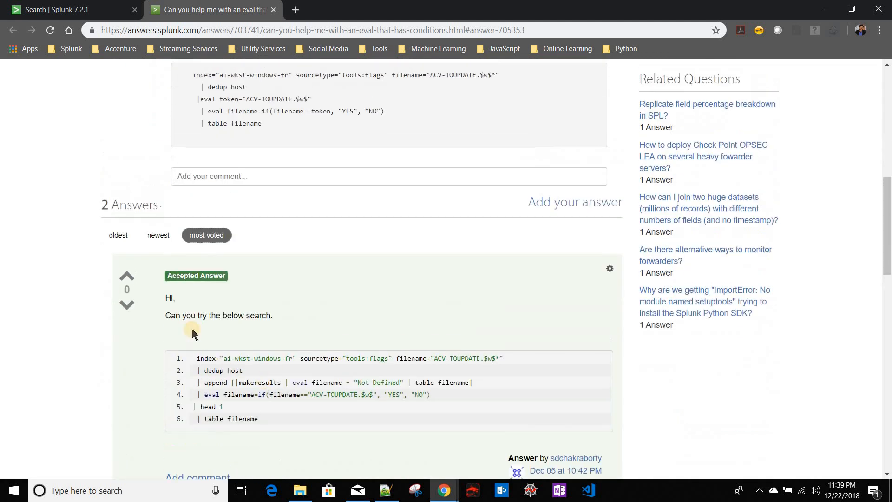
mouse_move(253, 317)
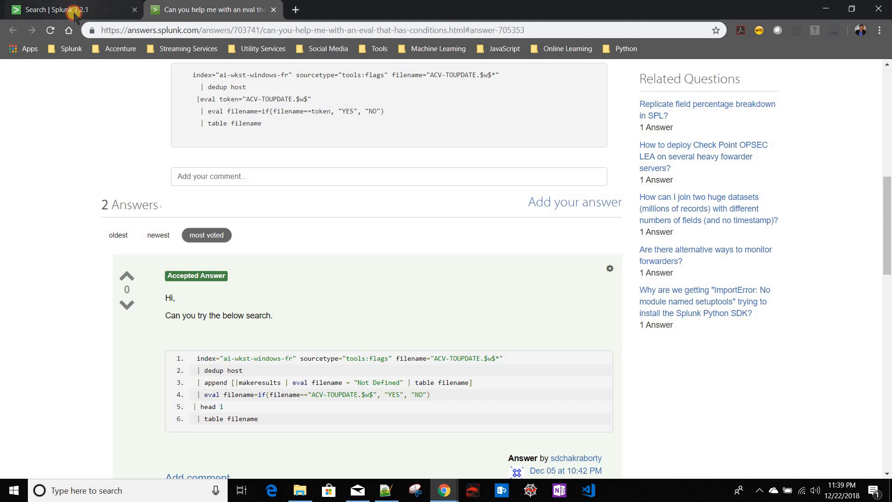
left_click(68, 10)
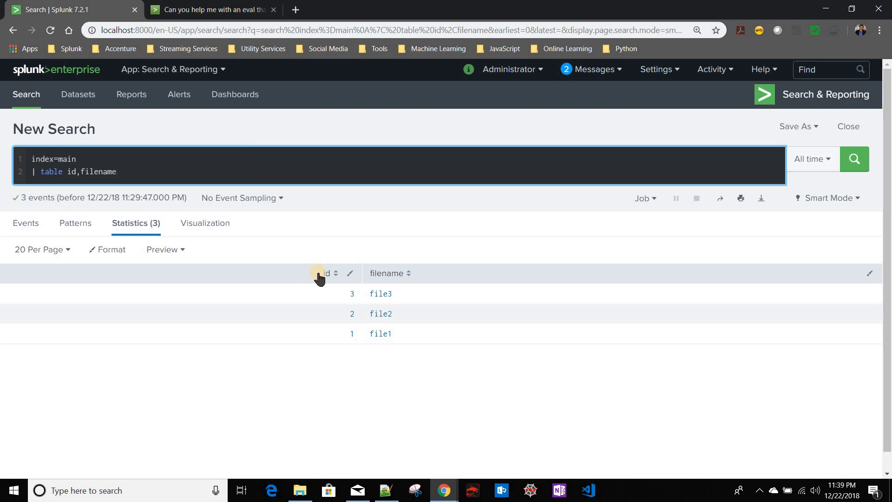
mouse_move(46, 251)
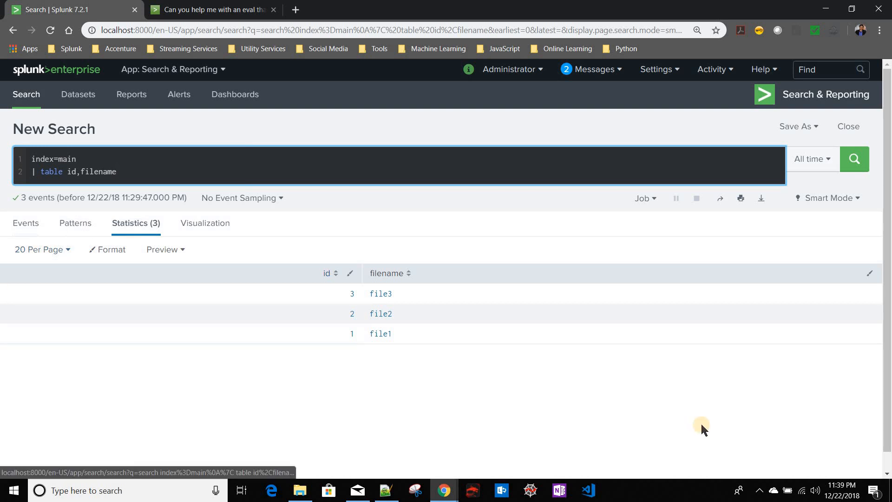
mouse_move(235, 404)
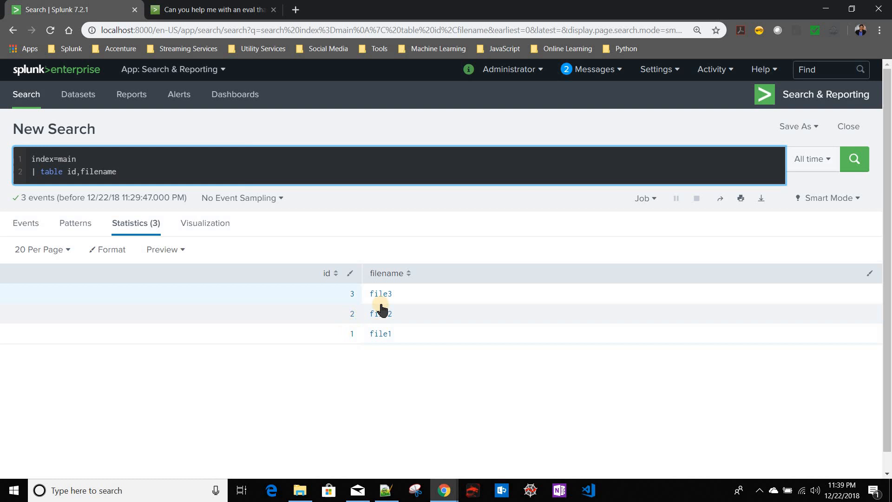
mouse_move(398, 369)
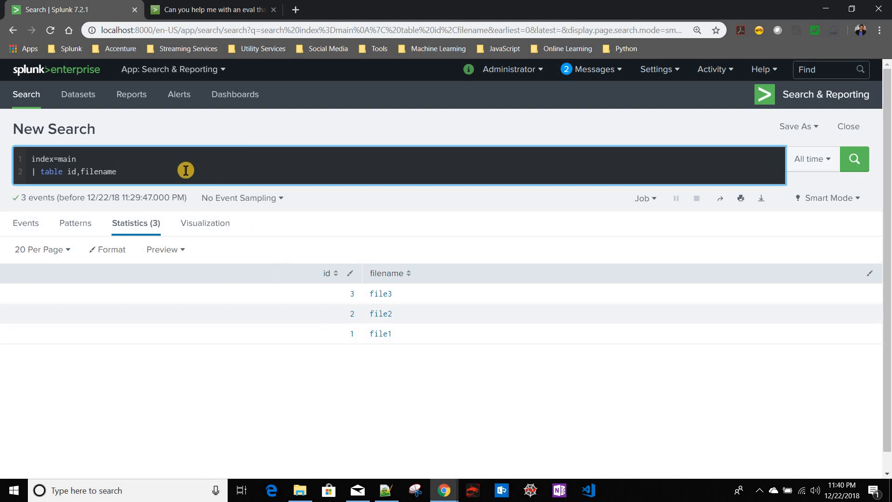
mouse_move(175, 175)
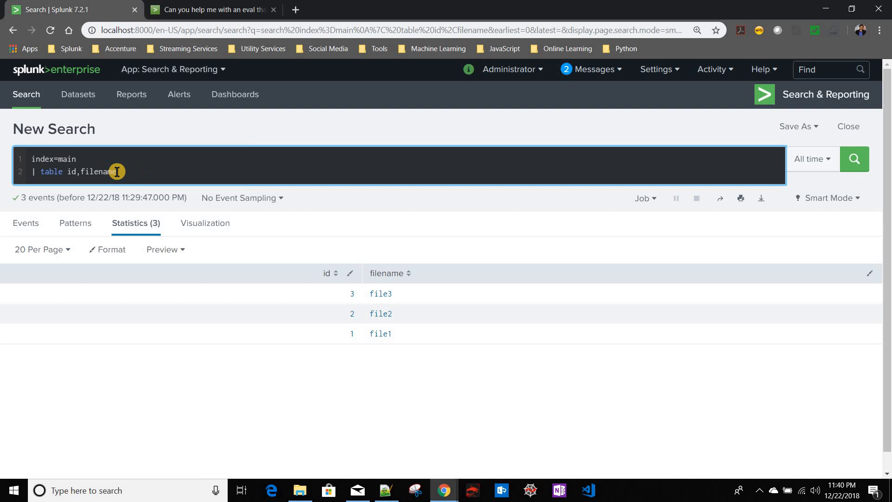
mouse_move(154, 177)
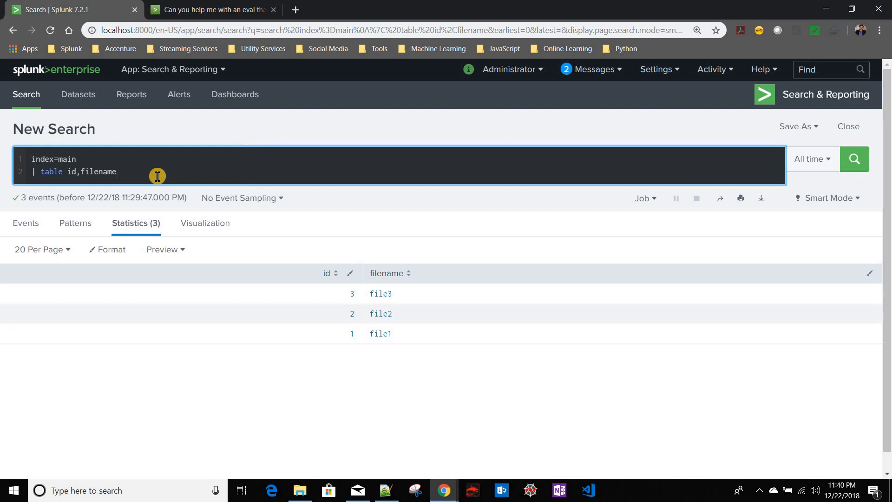
Add '| dedup filename' to the search and run it, still listing three files.
type("|")
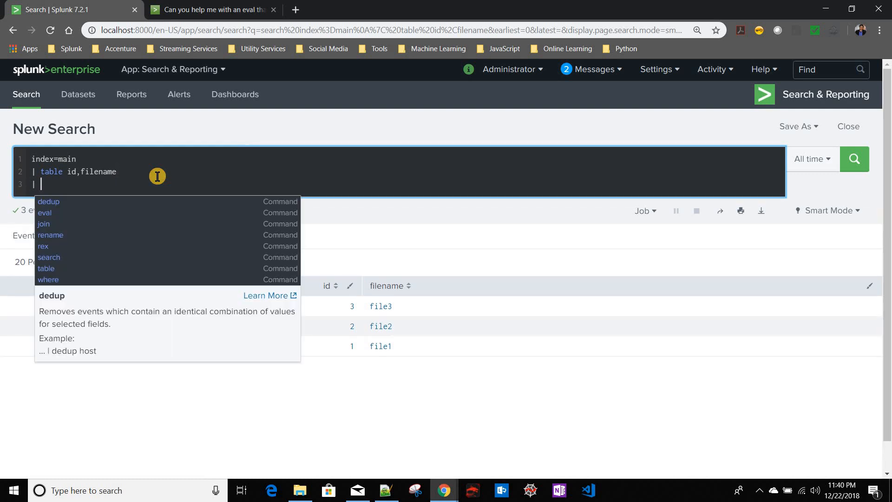
type("dedup")
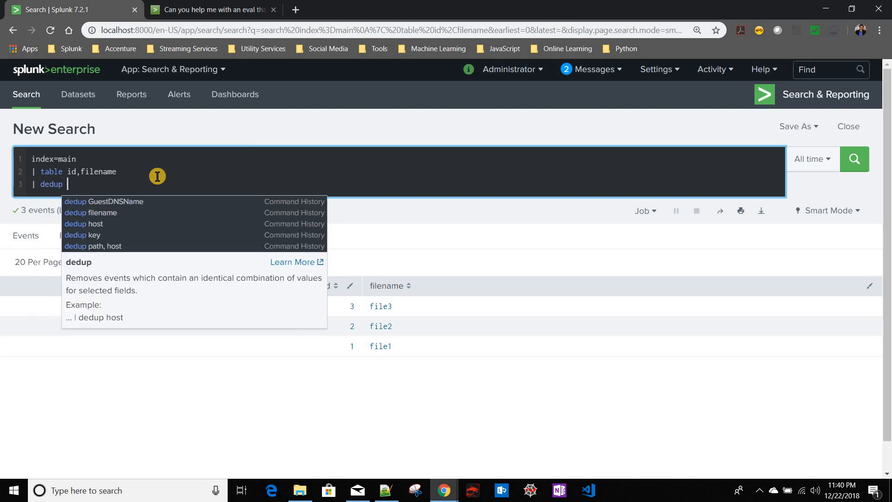
type("file")
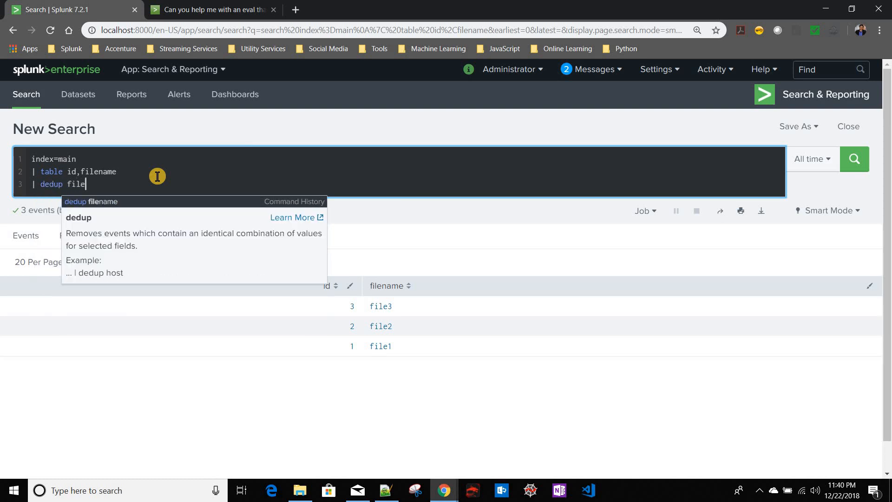
key("Enter")
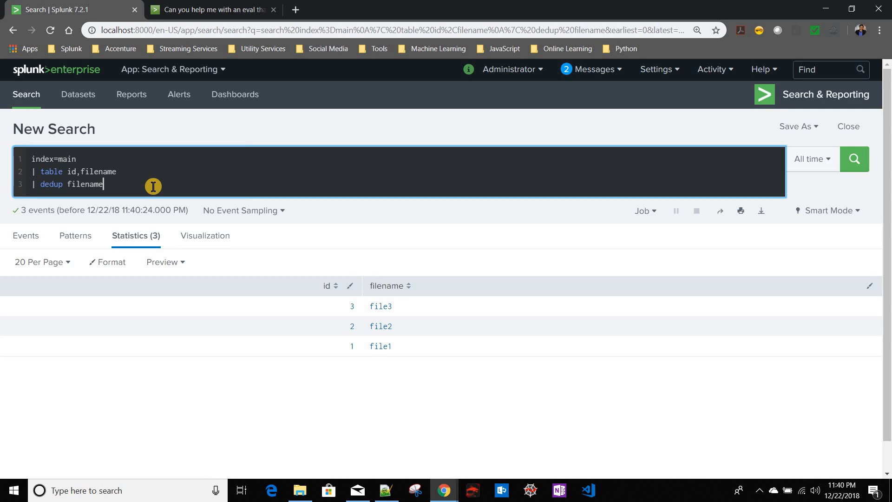
type("|")
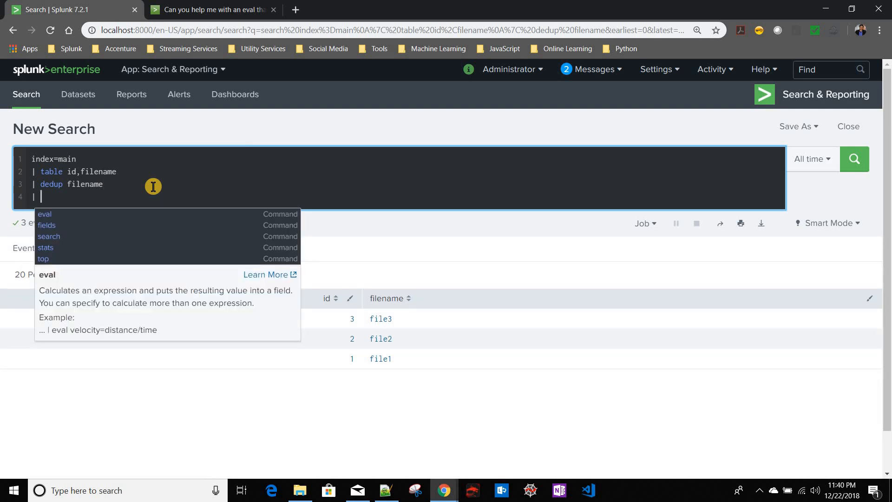
Add '| eval searchedfilename = "file3"' and rerun so every row shows file3.
type("se")
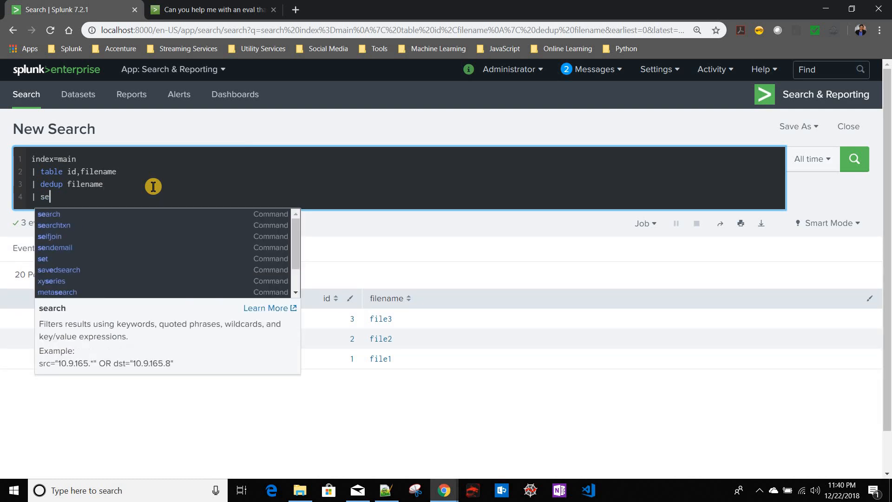
type("val")
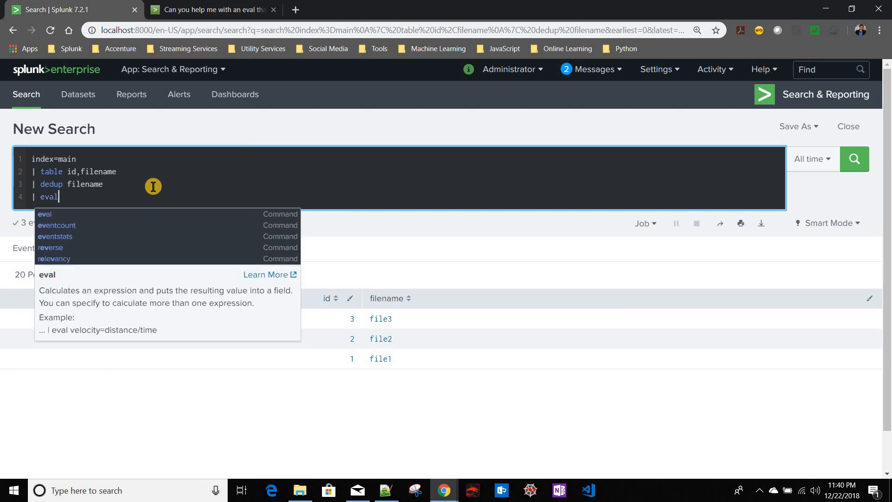
type("search")
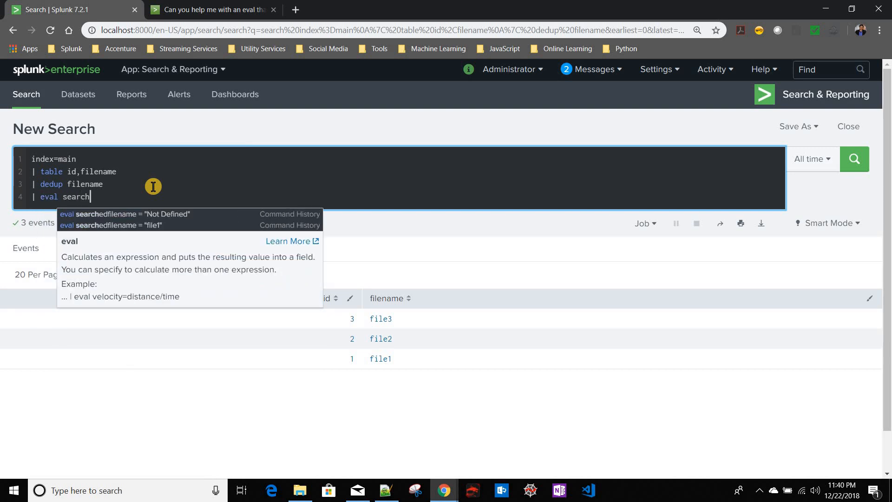
type("edfilename = \"")
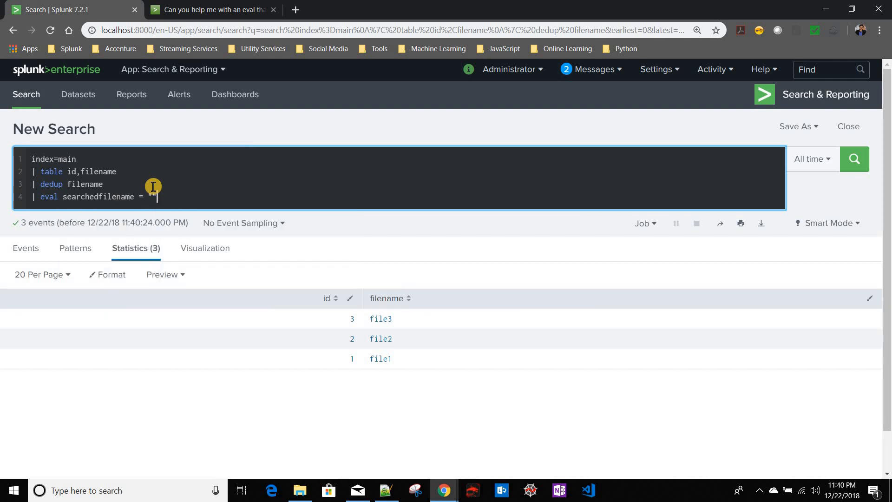
type("\"file3")
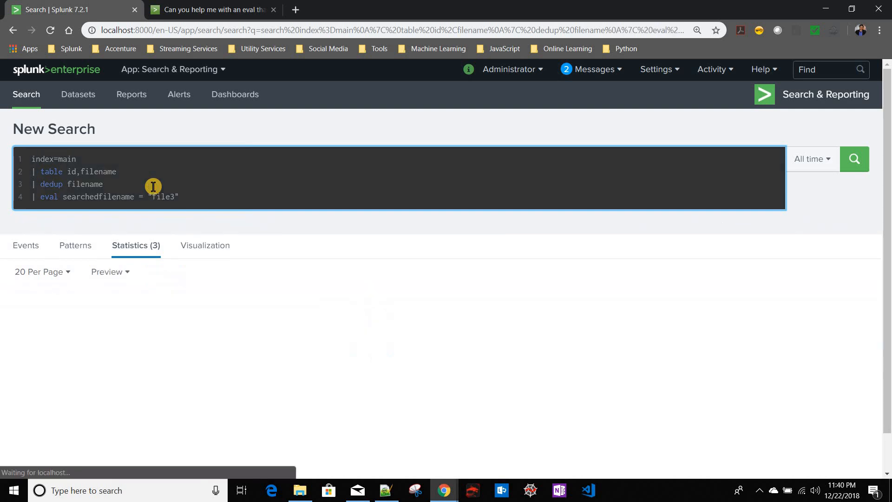
left_click(853, 159)
type("| e")
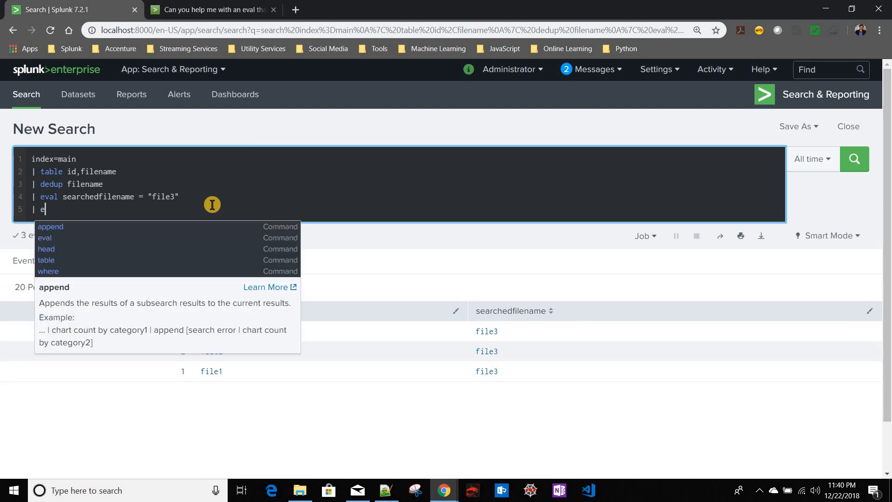
Append '| where filename = searchedfilename' so only file3 remains in the results.
type("val")
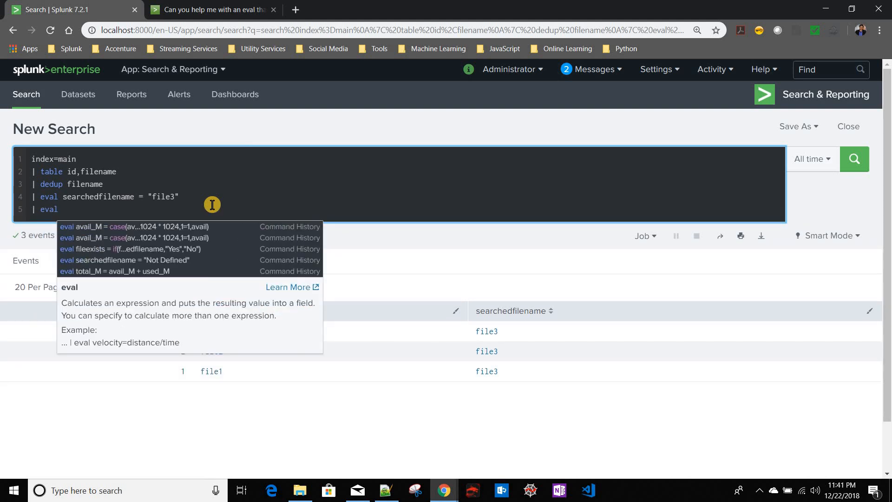
type("f")
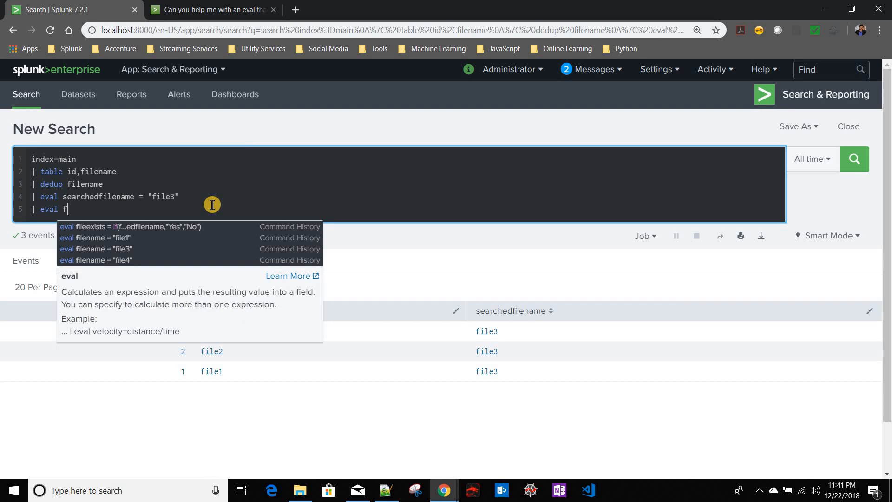
key("backspace")
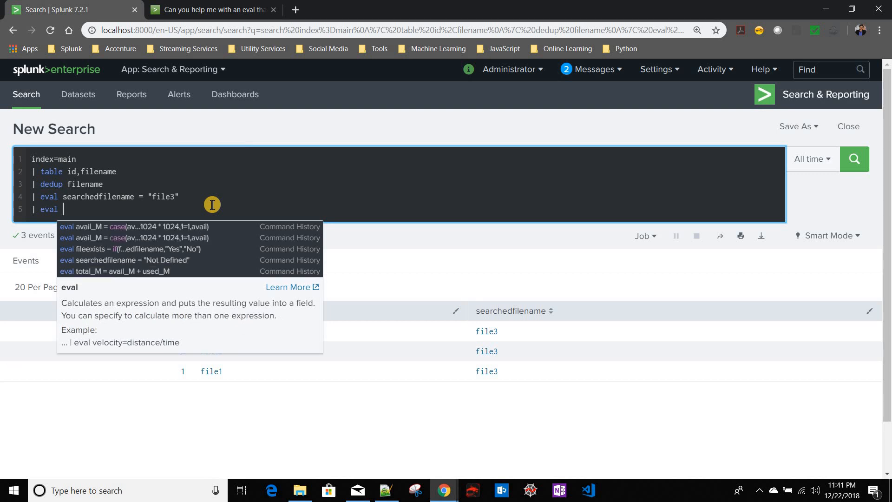
type("where f")
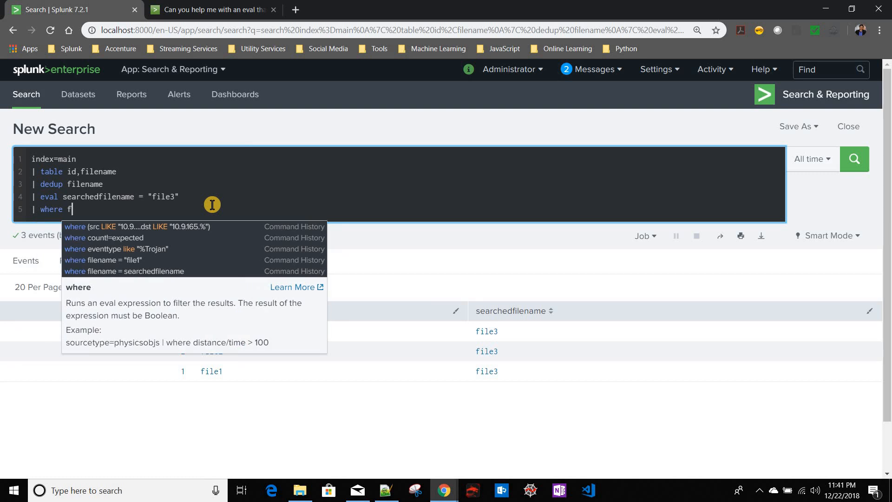
type("ilename")
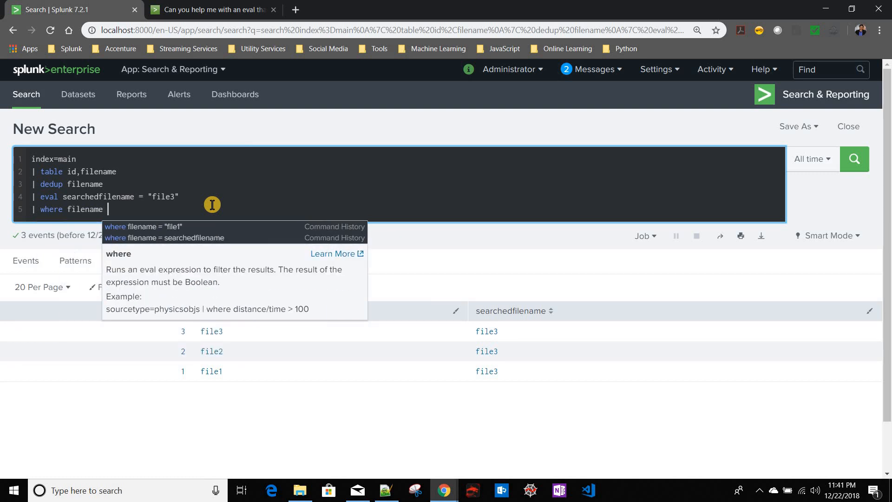
type("=")
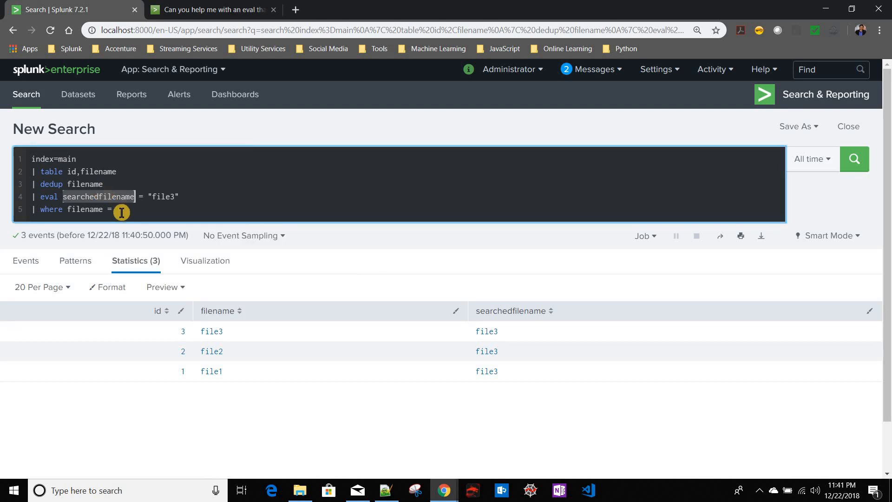
type("searchedfilename")
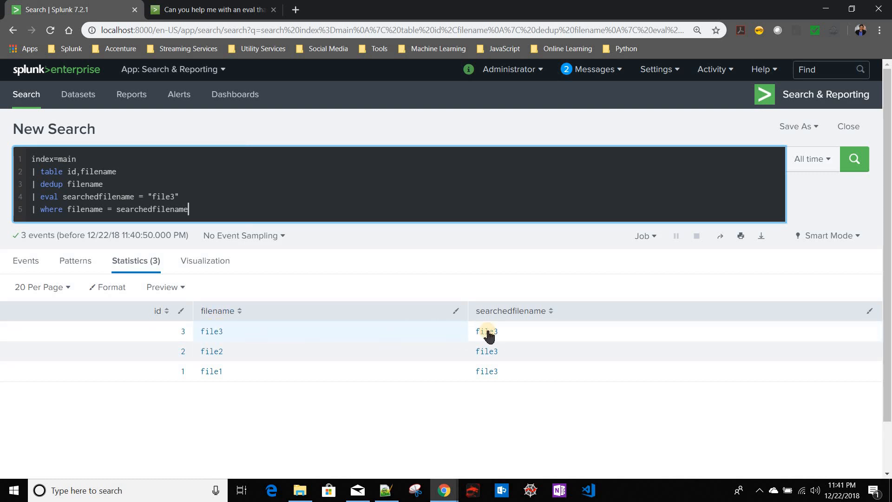
mouse_move(226, 202)
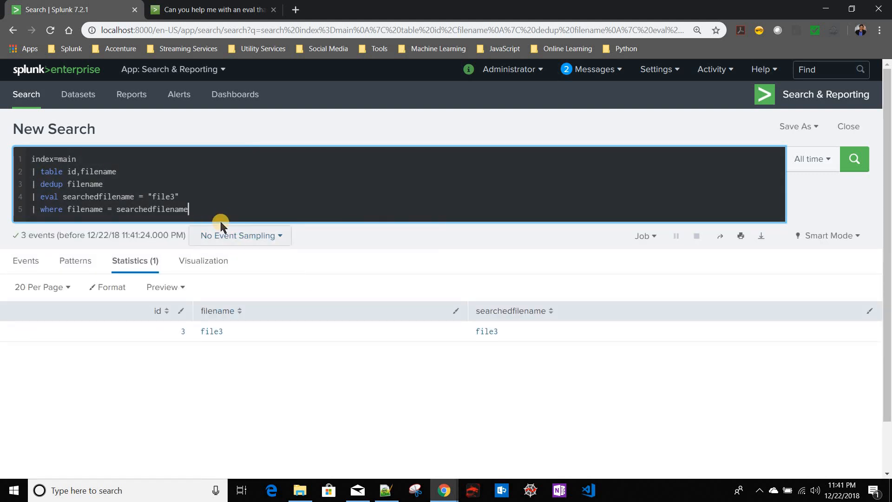
type("|")
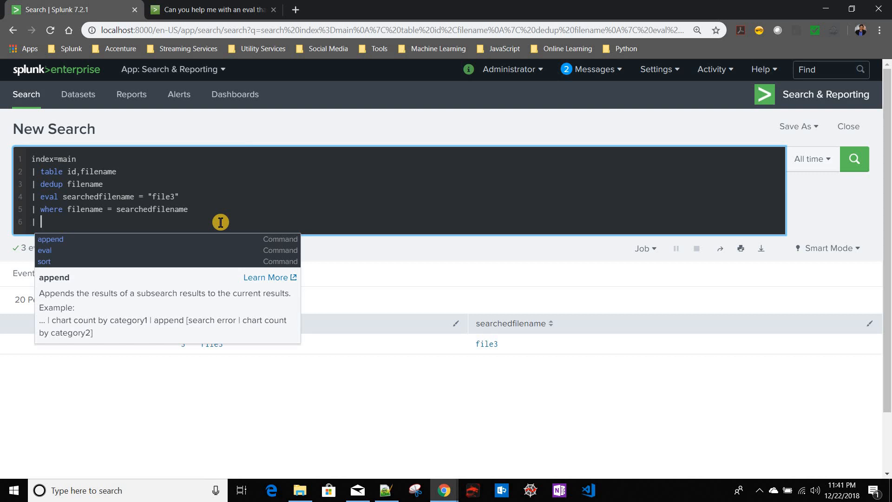
Add '| eval fileexists = if(filename = searchedfilename,"yes","no")' to the search.
type("eval")
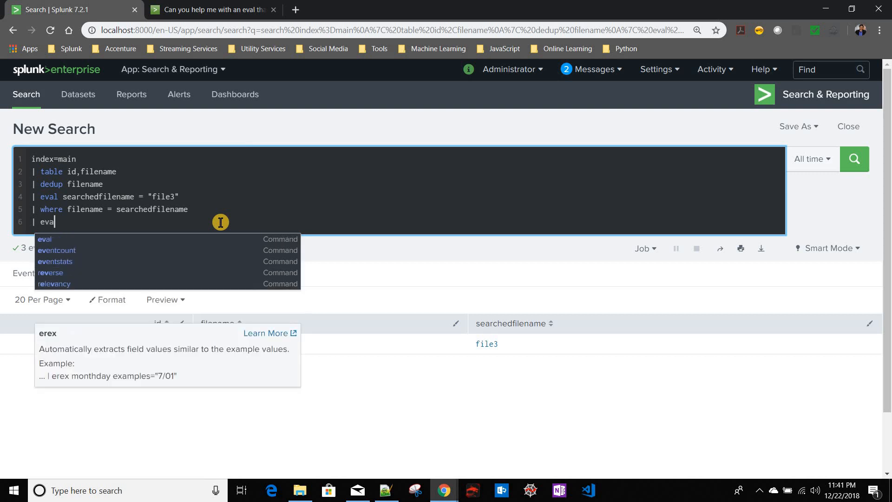
type("filee")
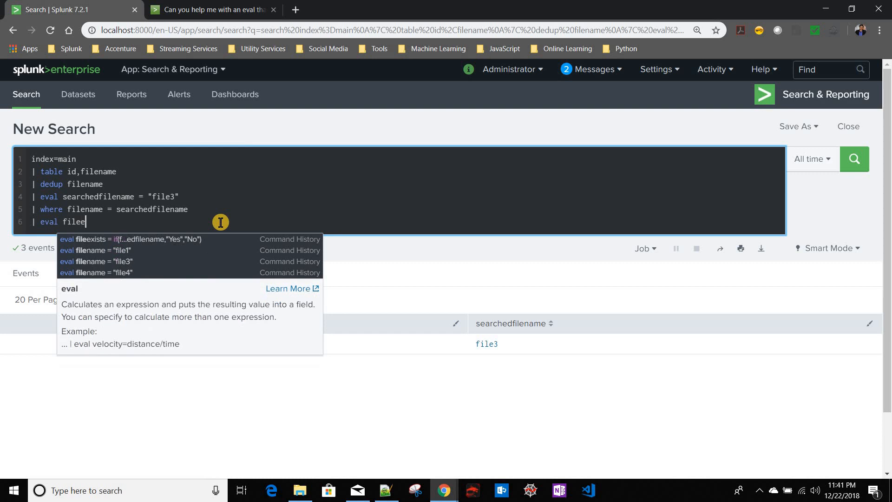
type("xists")
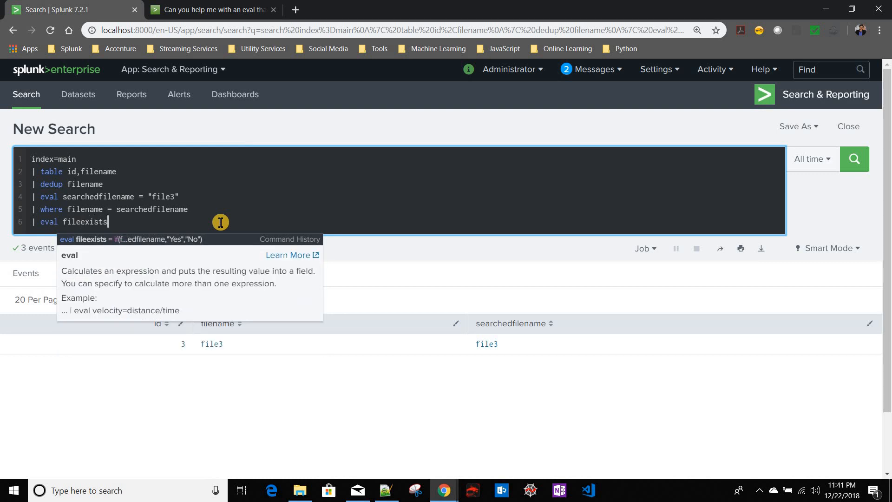
type("= if")
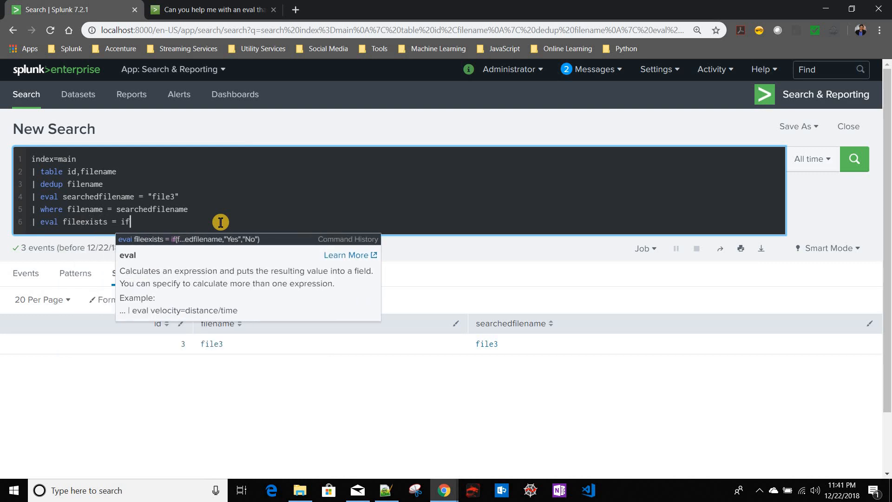
type("(")
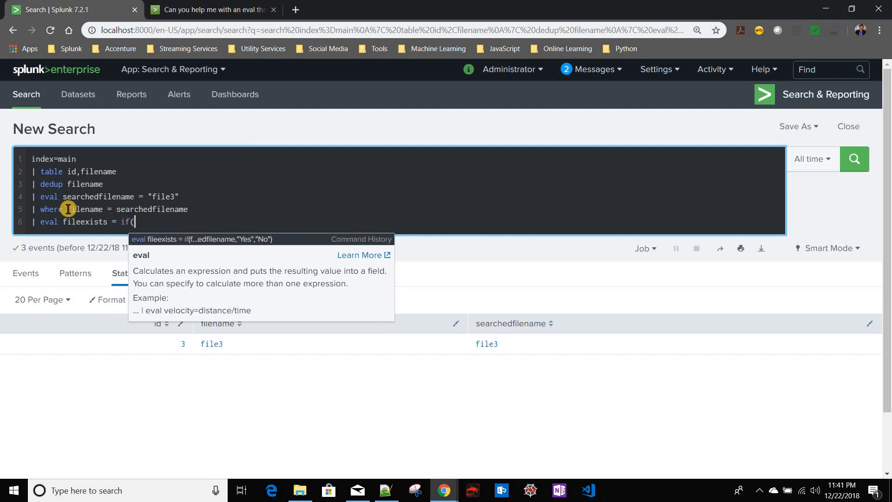
double_click(113, 209)
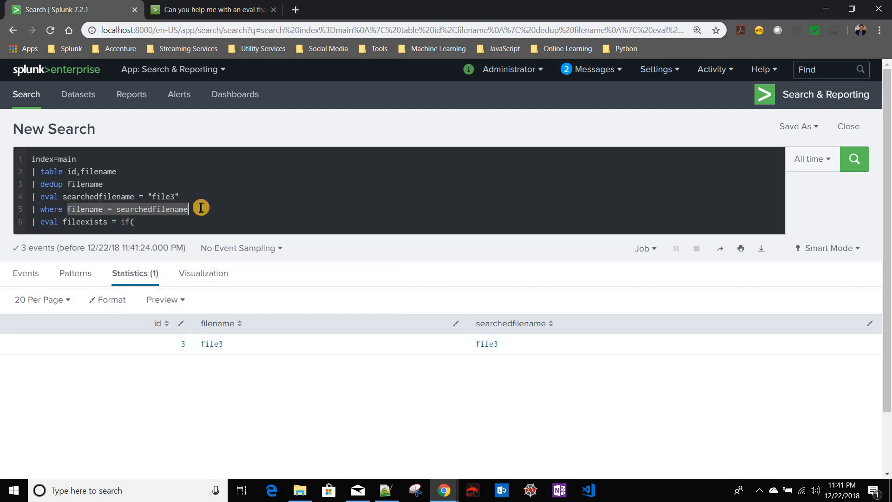
type("filename = searchedfilename")
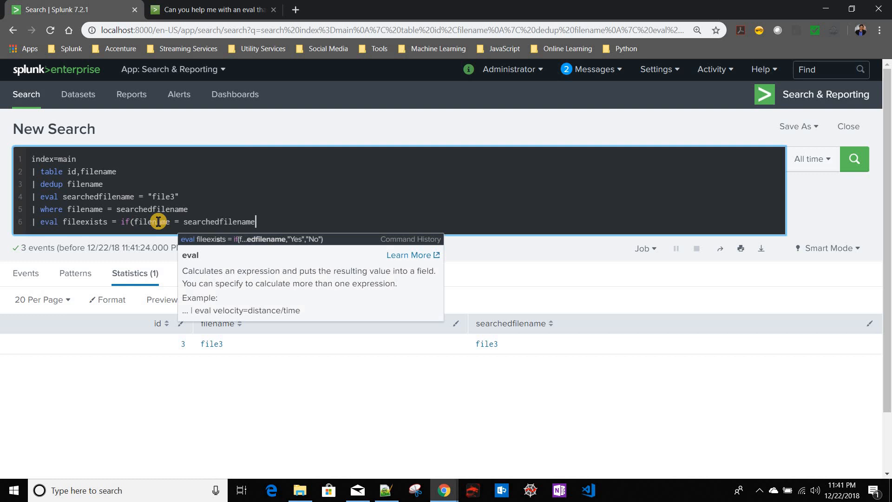
type(",\"yes")
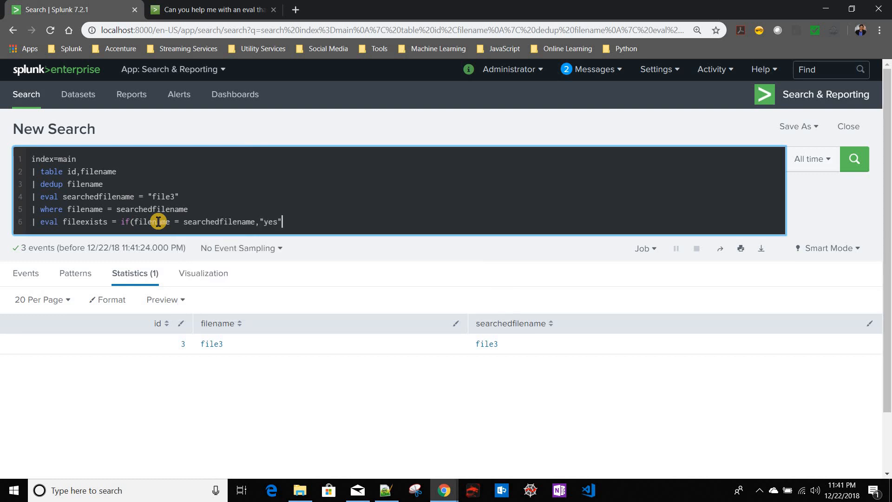
type(",\"no\")")
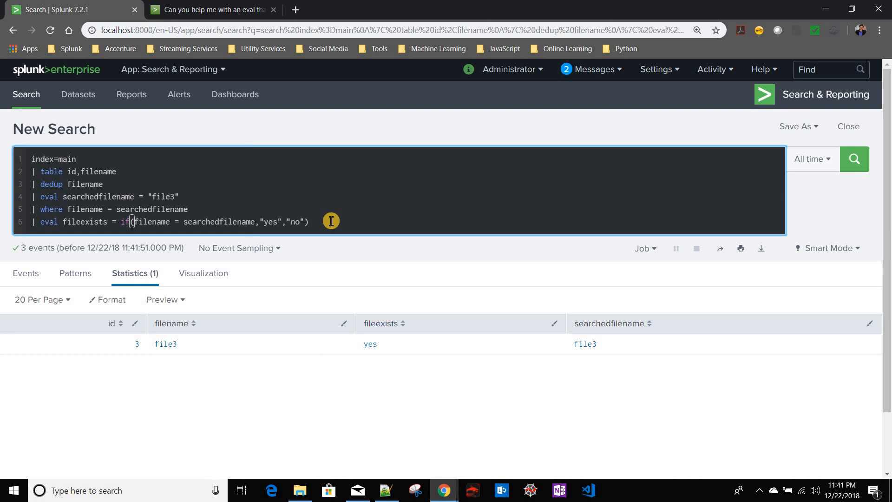
Add '| table fileexists' and rerun the search.
type("| table")
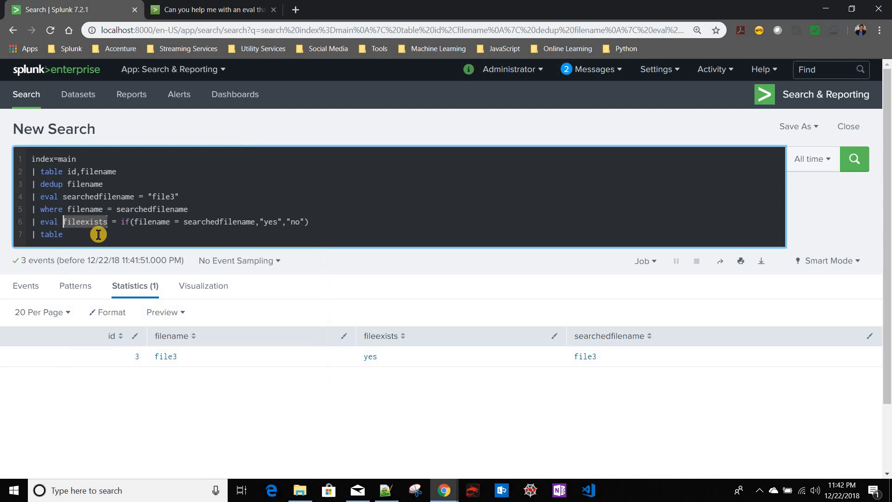
type("fileexists")
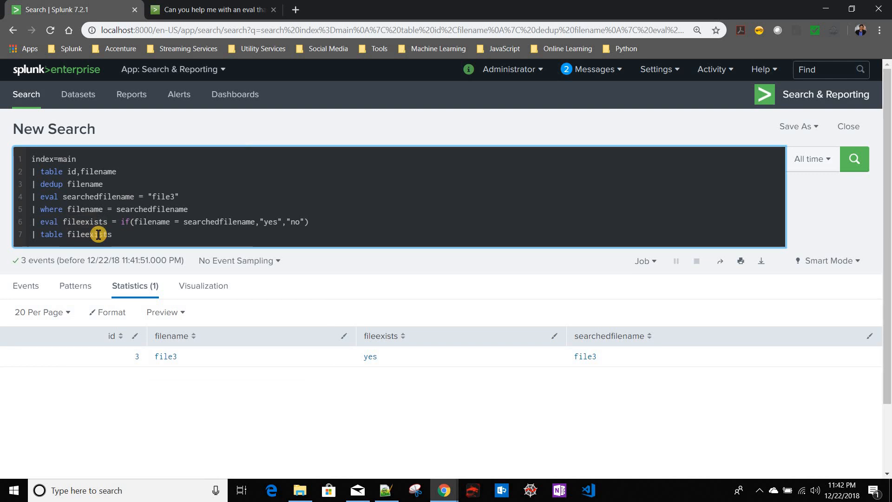
left_click(854, 159)
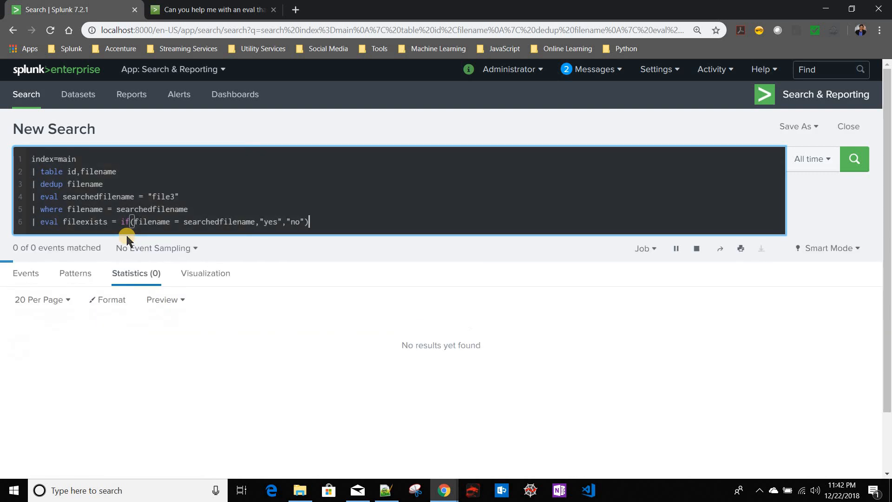
Set searchedfilename to "file4", table id and filename, and rerun for no results.
left_click(854, 159)
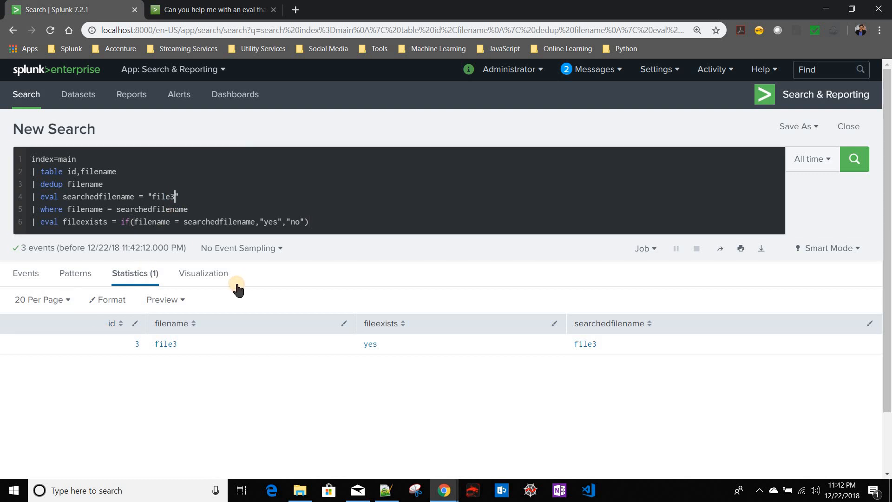
key("Backspace")
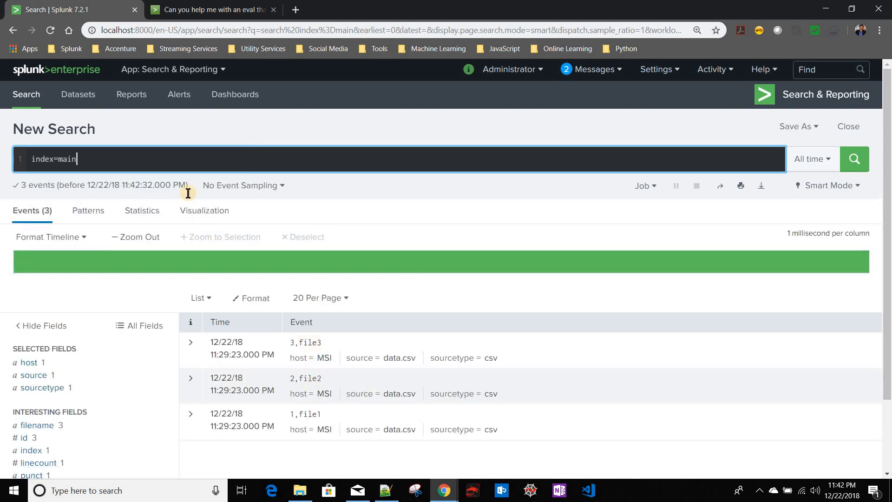
type("| table id,filename")
type("| eval fileexists = if(filename = searchedfilename,\"yes\",\"no\")")
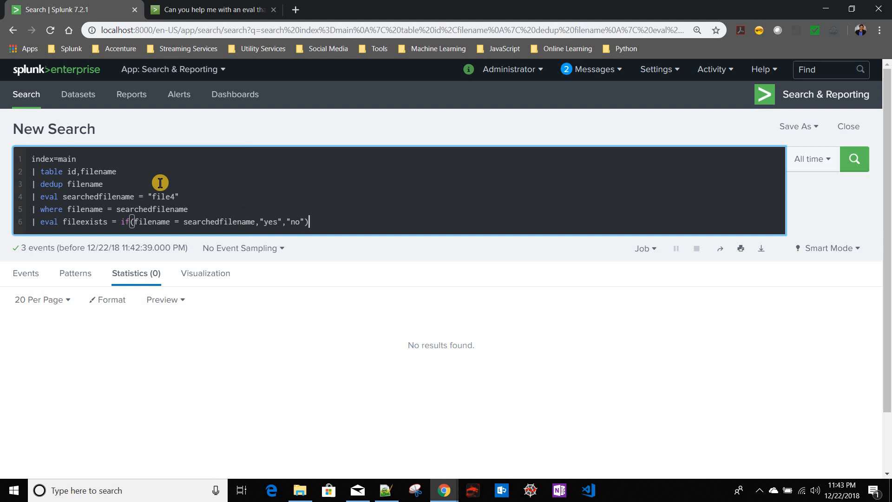
mouse_move(96, 208)
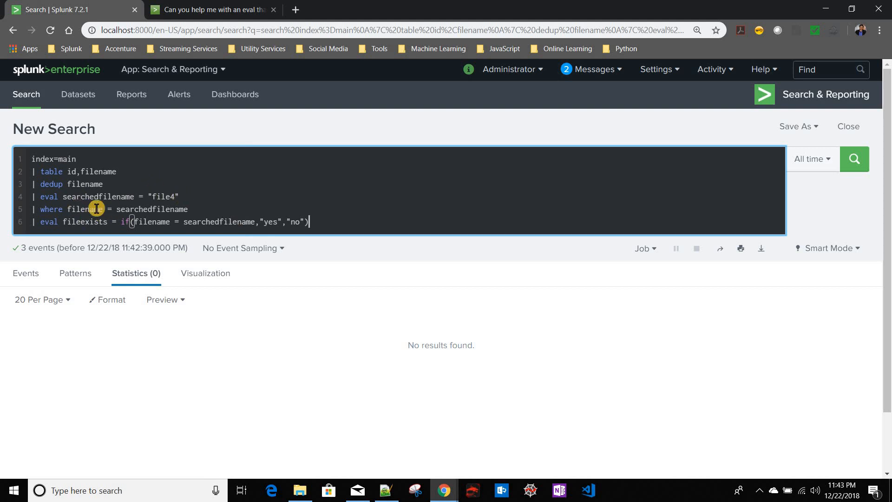
mouse_move(195, 199)
type("| a")
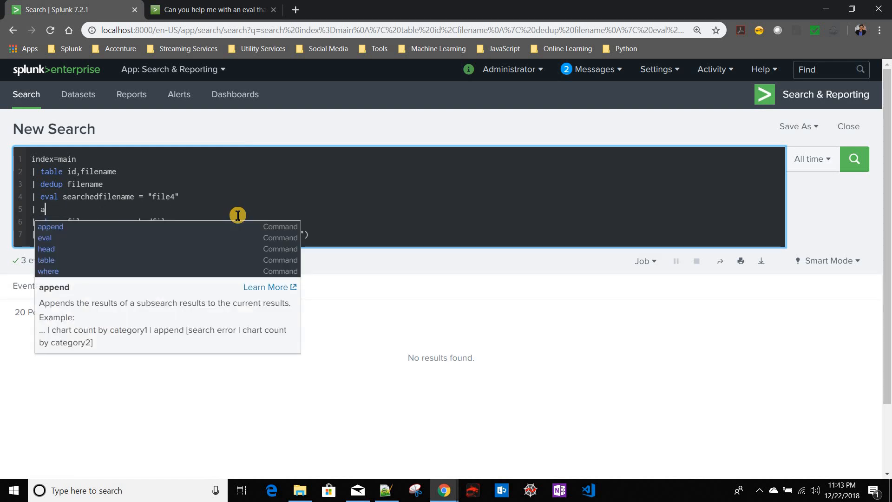
Append a '[| makeresults | eval filename="dummy"]' subsearch adding a dummy row.
type("ppend")
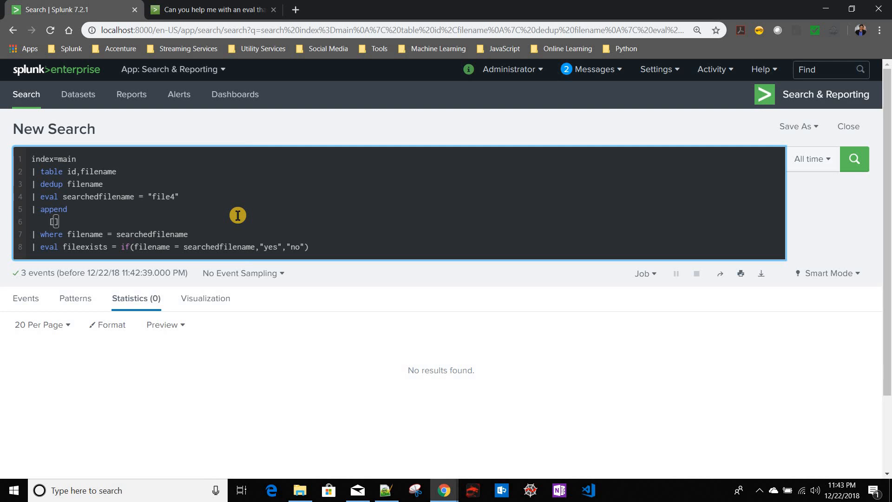
type("[ make")
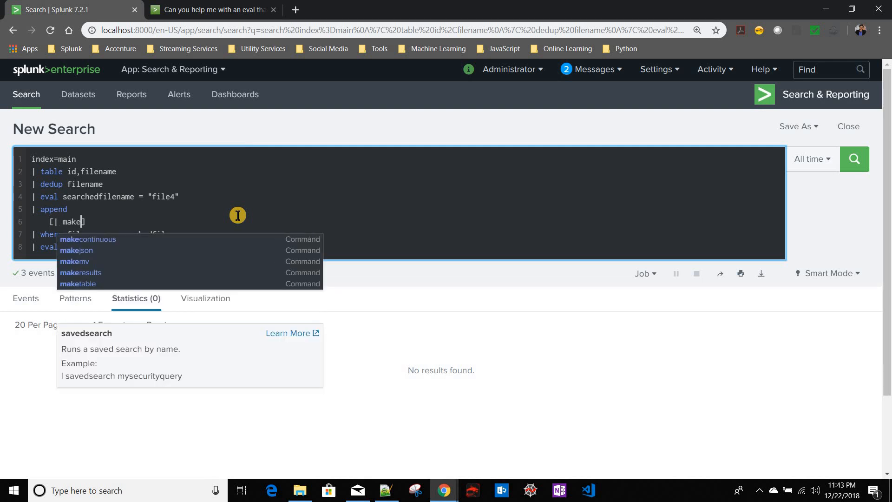
left_click(80, 272)
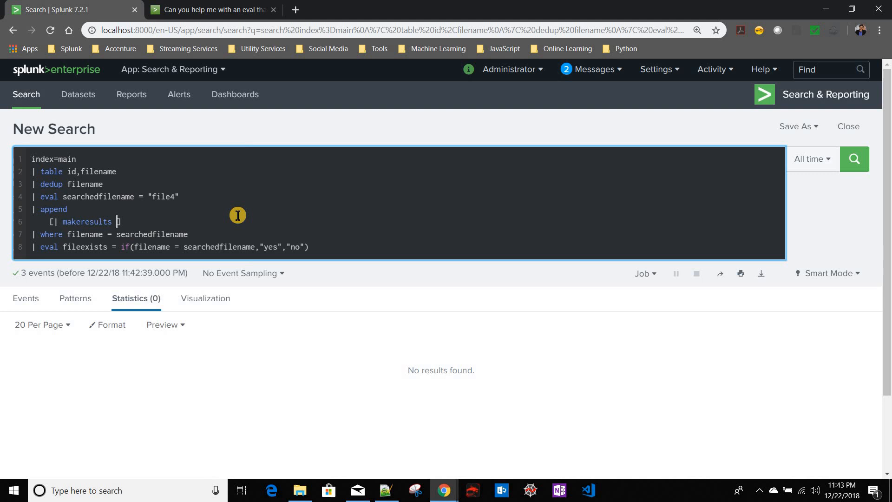
type("| ]")
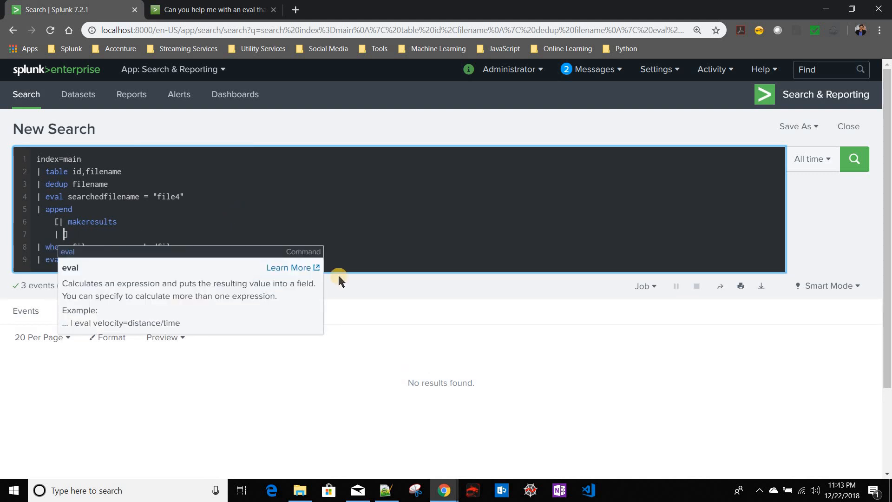
type("eval")
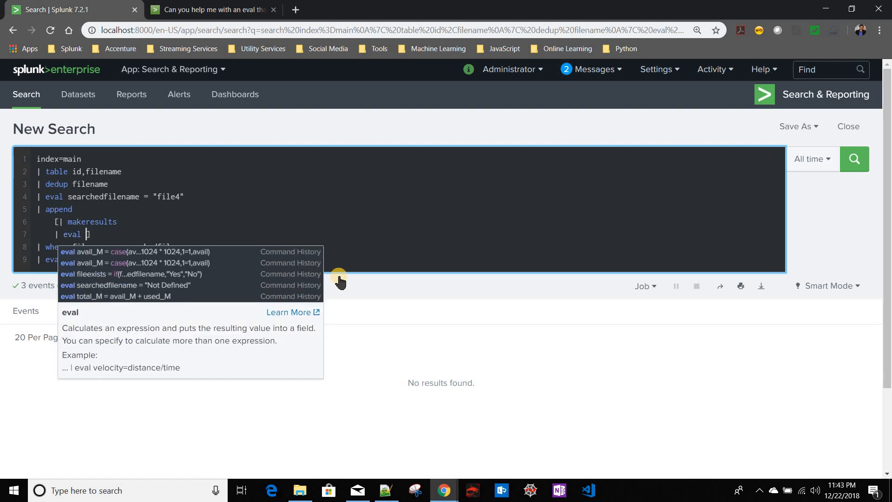
type("filen")
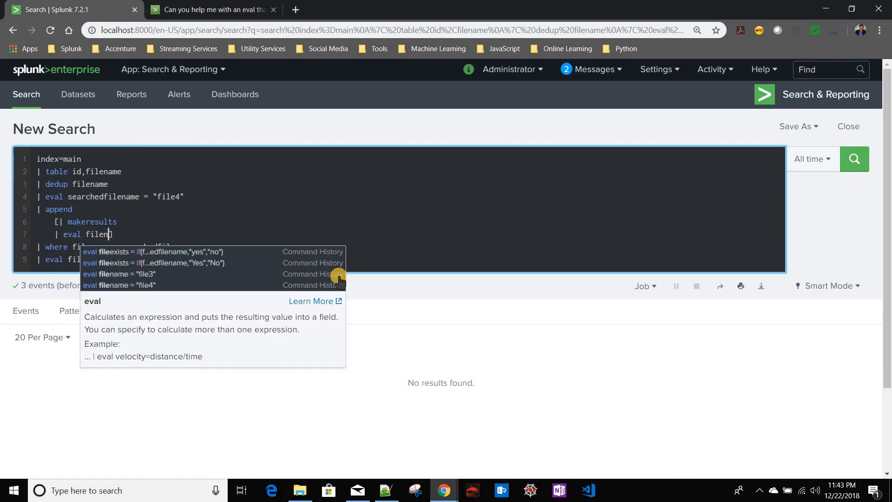
type("ame=")
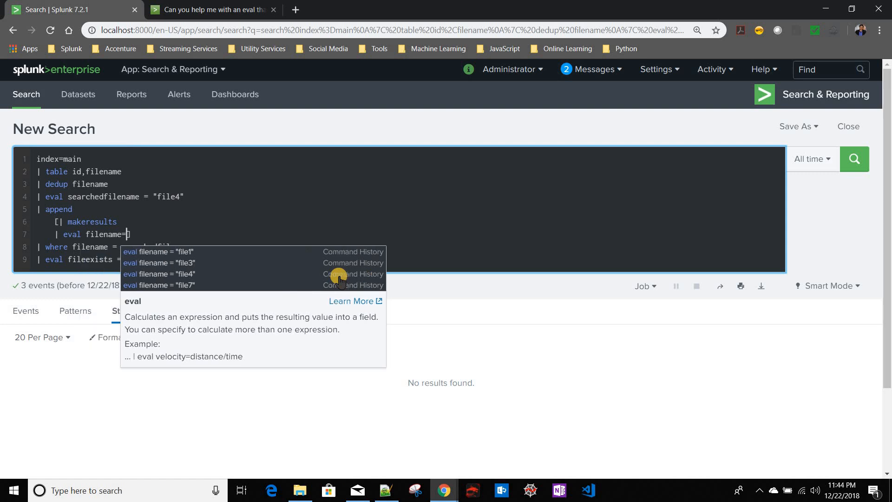
type("\"")
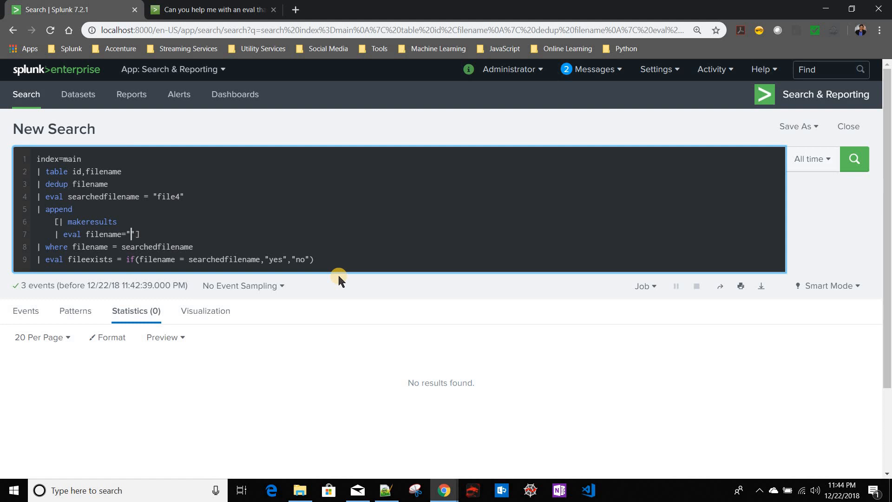
type("dummy")
type("| table filename]")
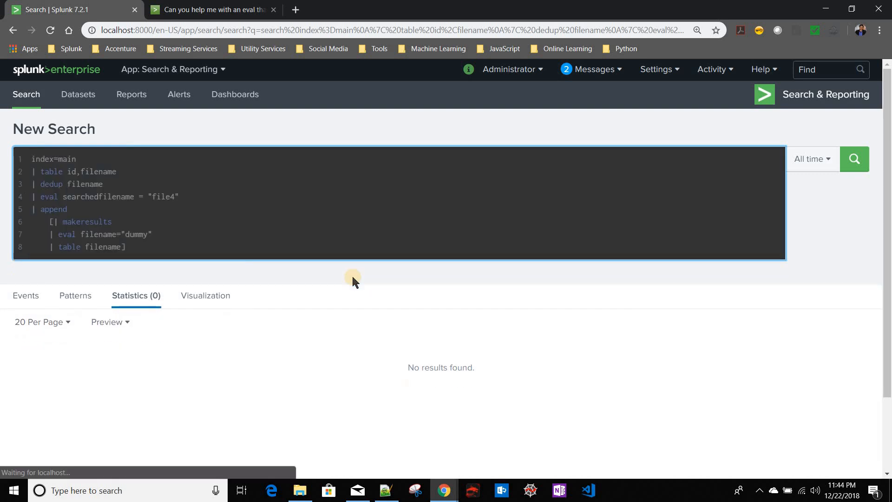
Review file1–file3 plus the dummy row, then cut the where filter line.
left_click(854, 159)
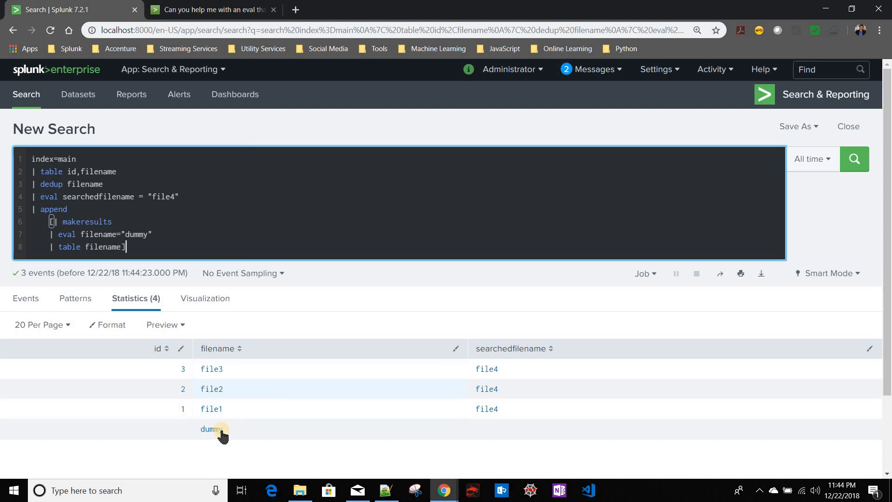
left_click(210, 429)
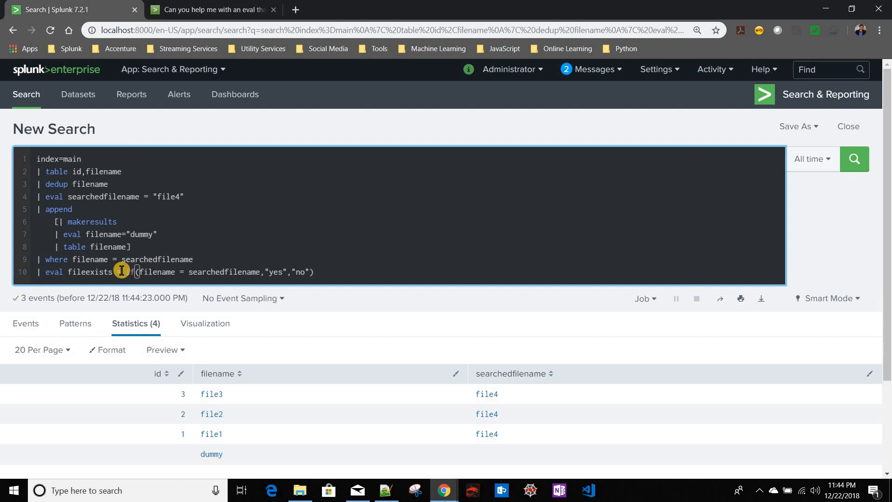
mouse_move(118, 264)
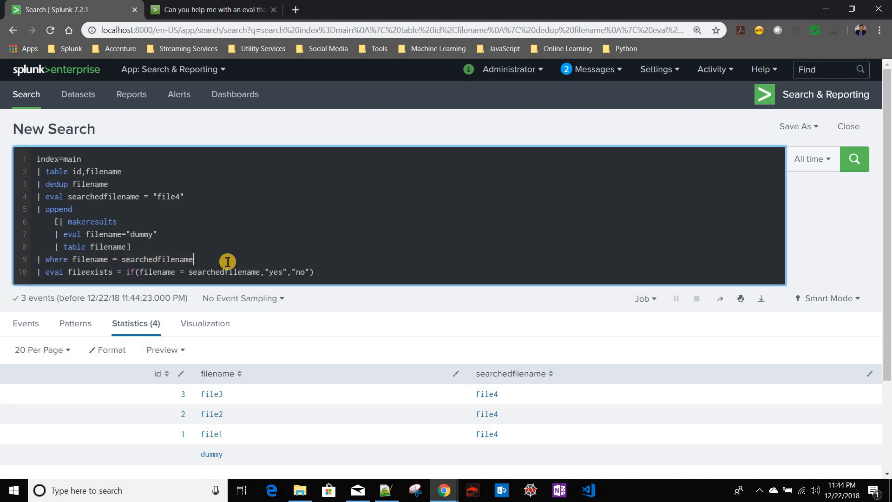
left_click(854, 159)
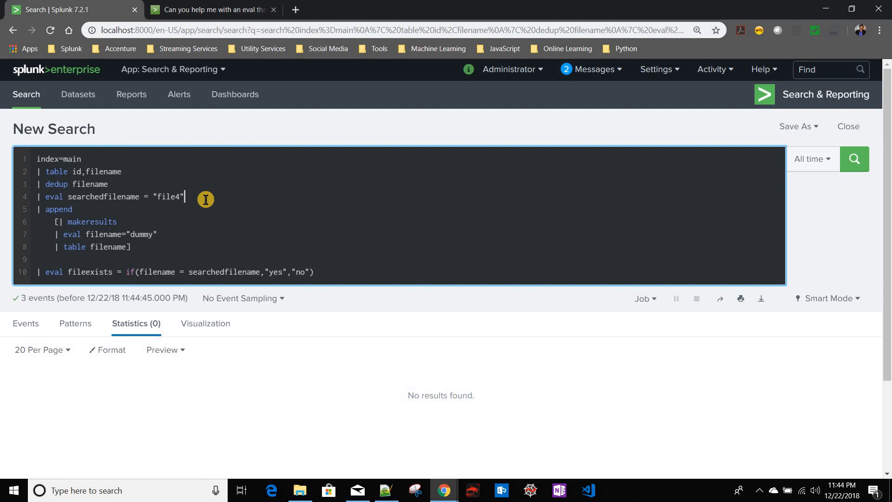
Insert the where filter after the searchedfilename eval and select the fileexists eval for deletion.
type("where filename = searchedfilename")
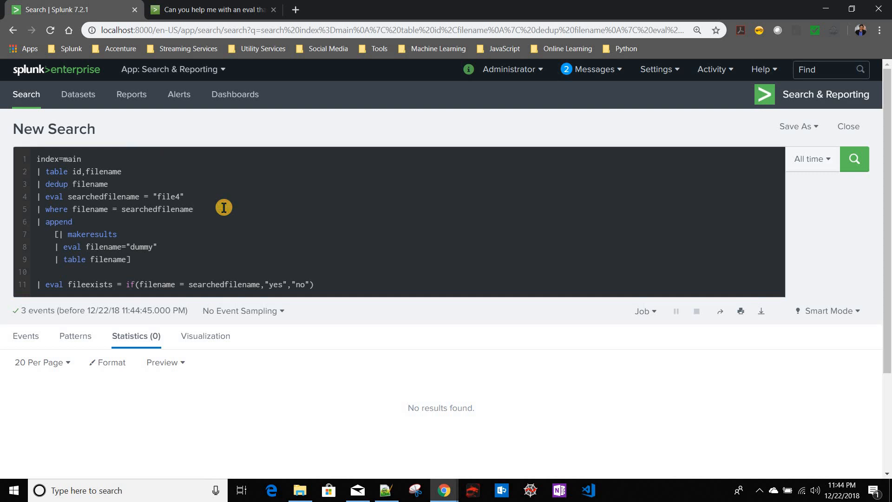
left_click(34, 222)
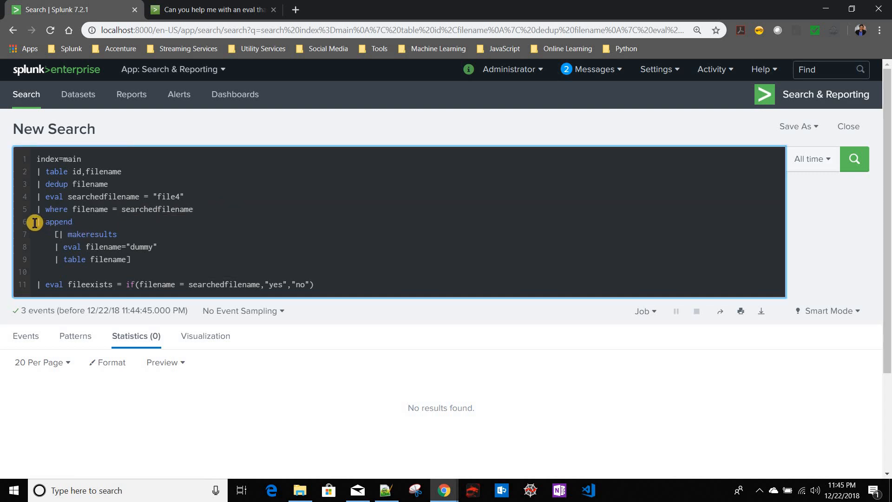
left_click_drag(37, 221, 62, 277)
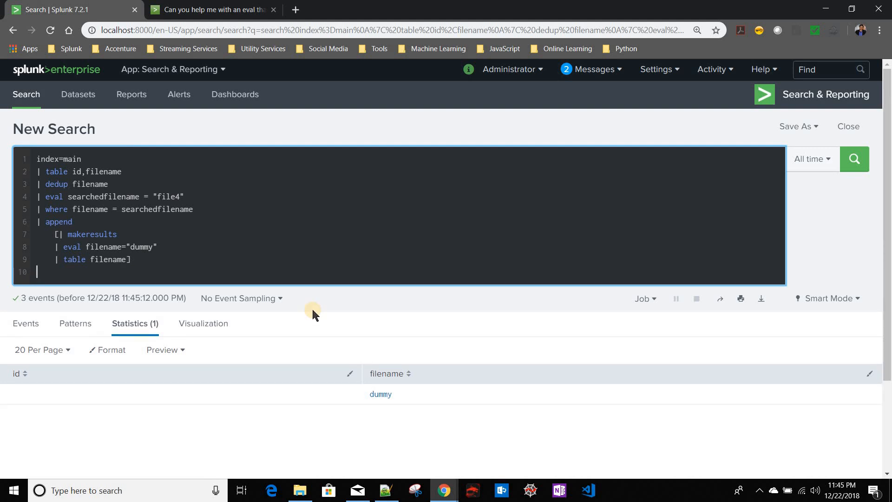
Re-add the fileexists yes/no if() eval and select "file4" to change it to file3.
type("| eval fileexists = if(filename = searchedfilename,\"yes\",\"no\")")
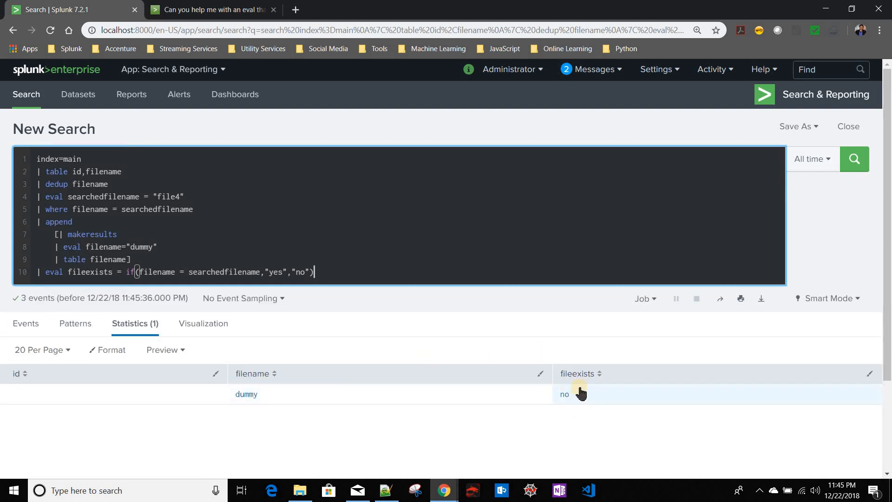
mouse_move(542, 397)
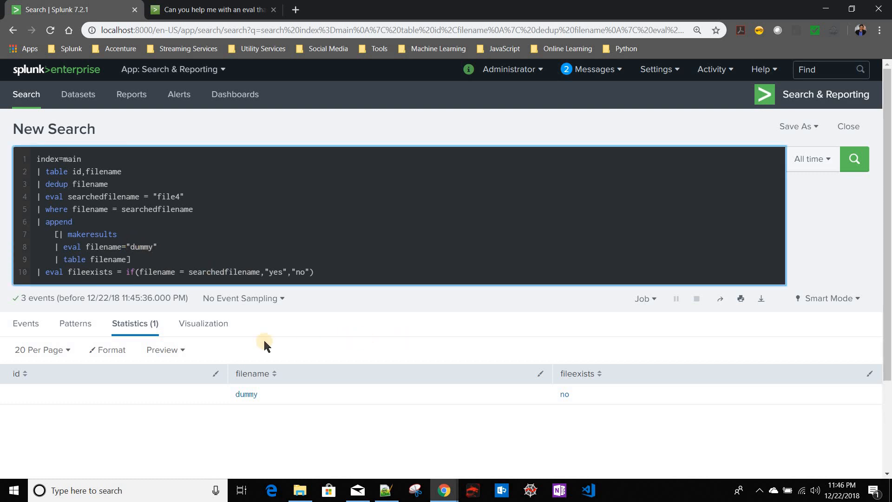
mouse_move(203, 210)
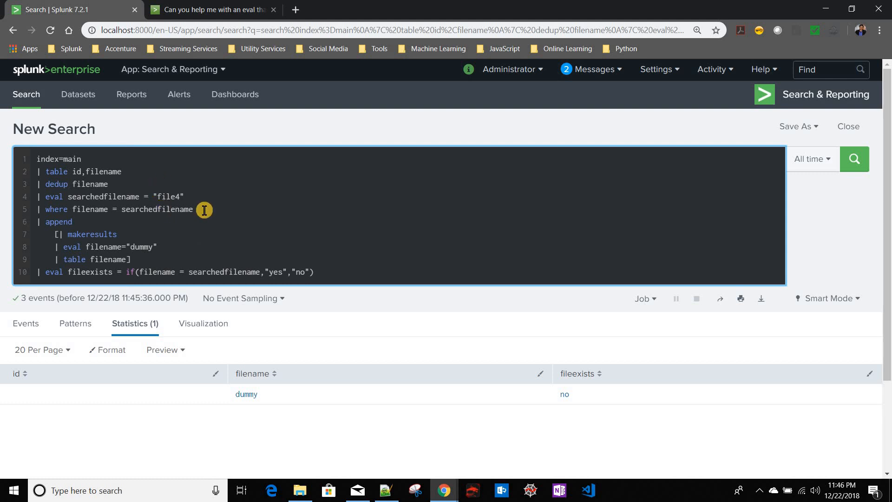
left_click_drag(35, 159, 194, 209)
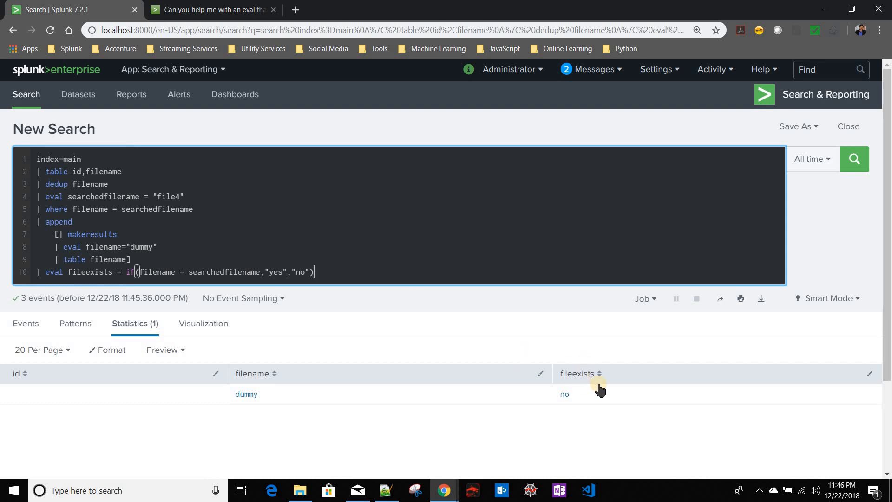
mouse_move(284, 324)
type("| h")
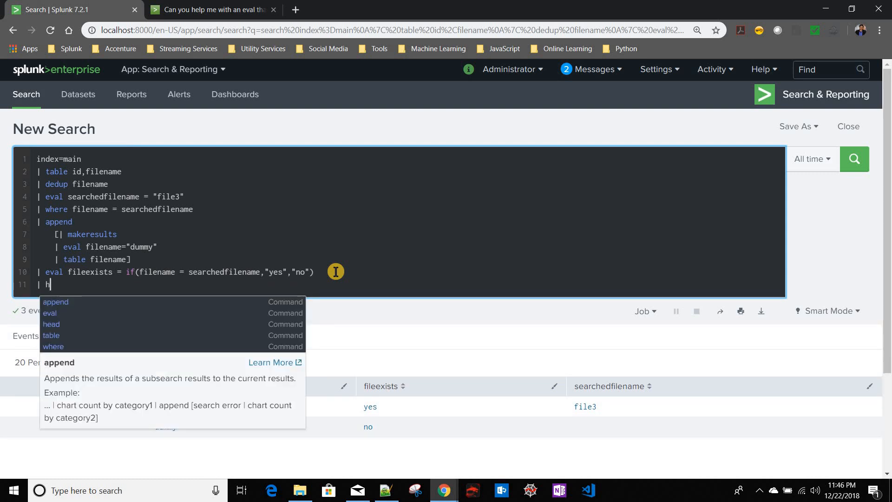
Append '| head 1', run the search, and select the head 1 line.
type("ead 1")
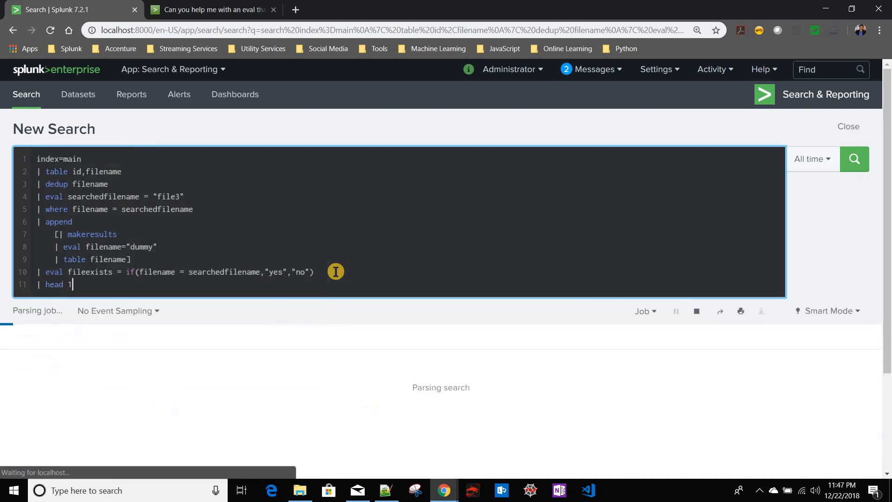
left_click(854, 159)
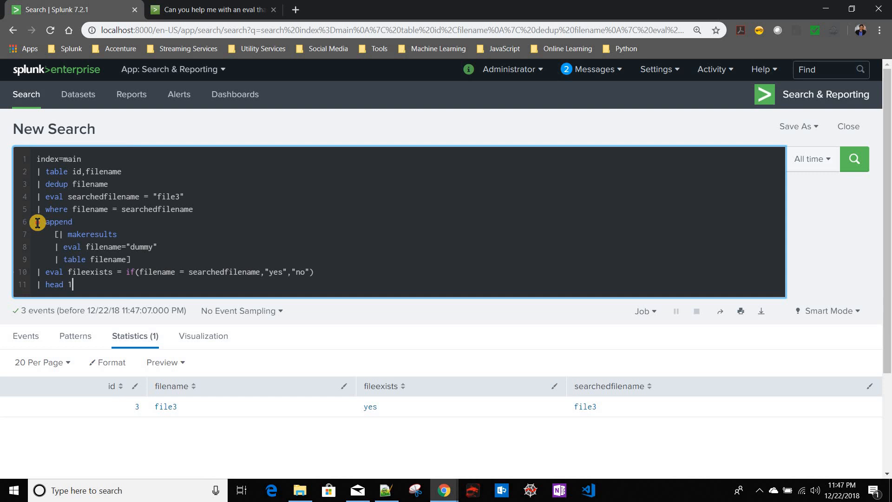
left_click_drag(58, 233, 130, 260)
type("4")
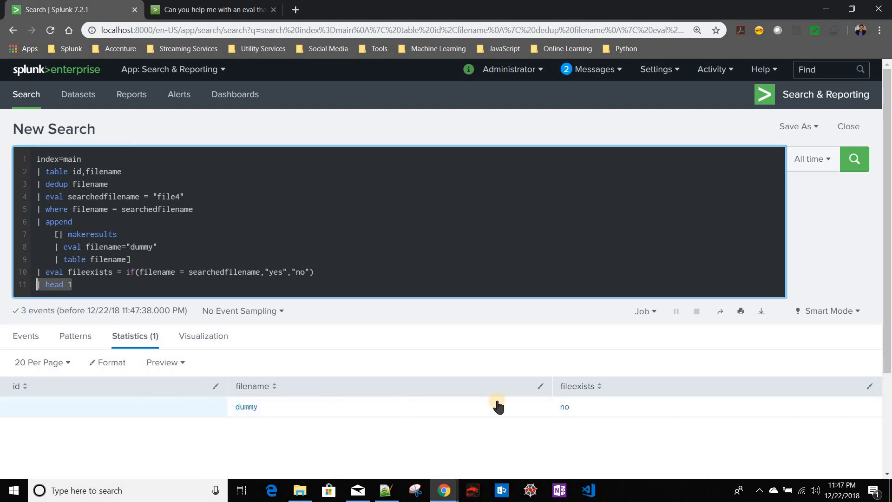
mouse_move(570, 420)
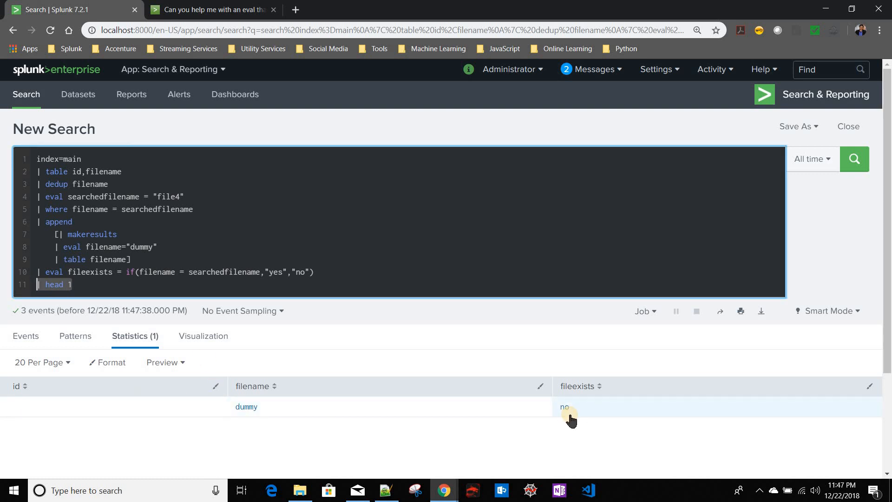